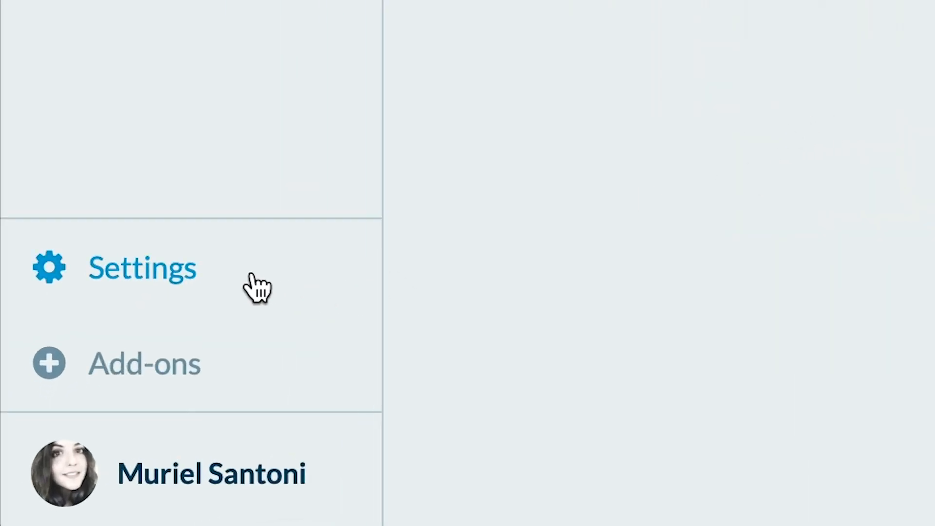
Reach the shop's Payment provider settings from the Settings sidebar
click(141, 268)
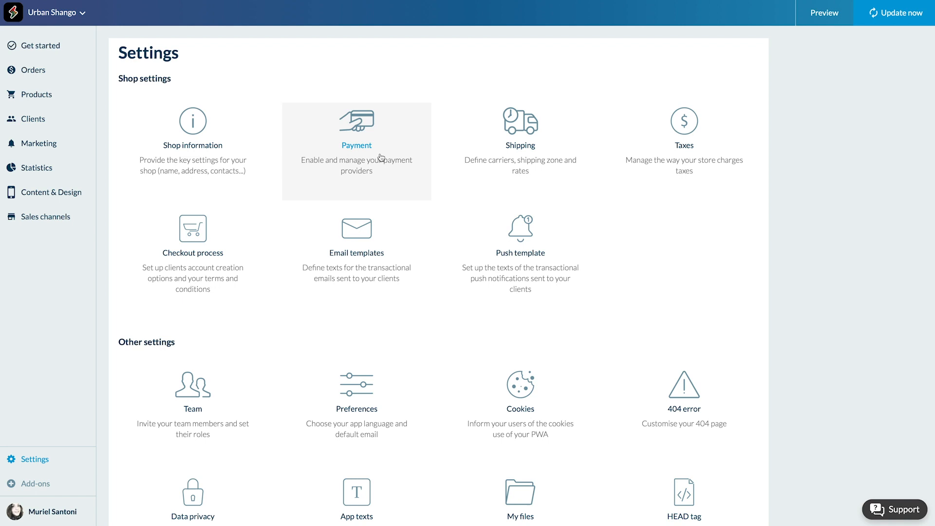
click(356, 131)
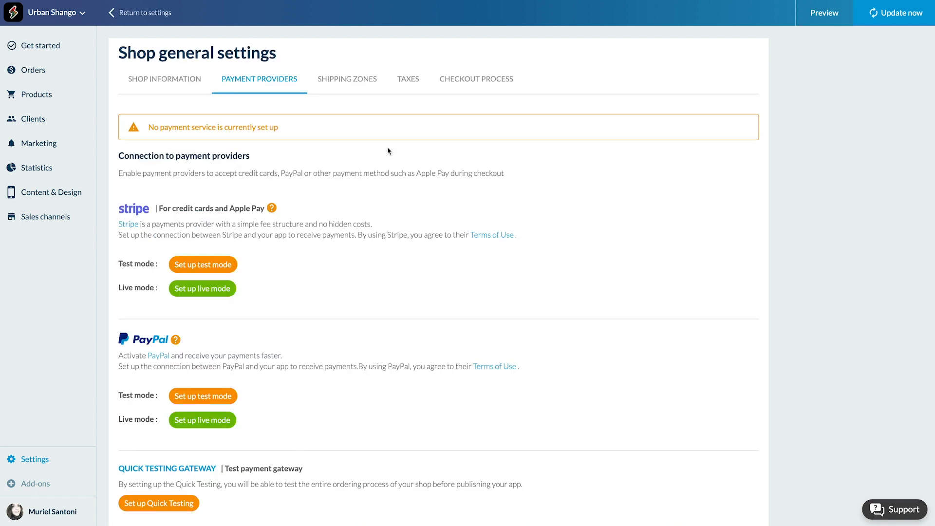
mouse_move(606, 242)
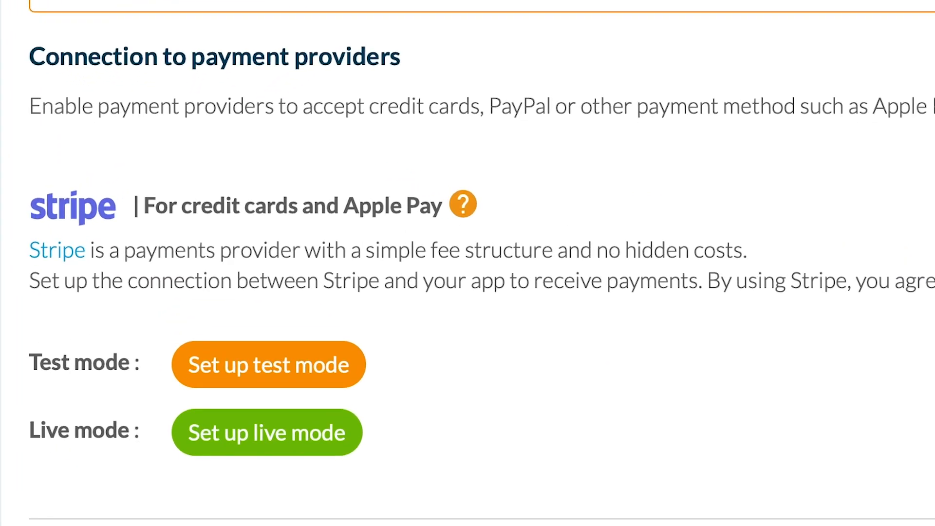
scroll(down, 3)
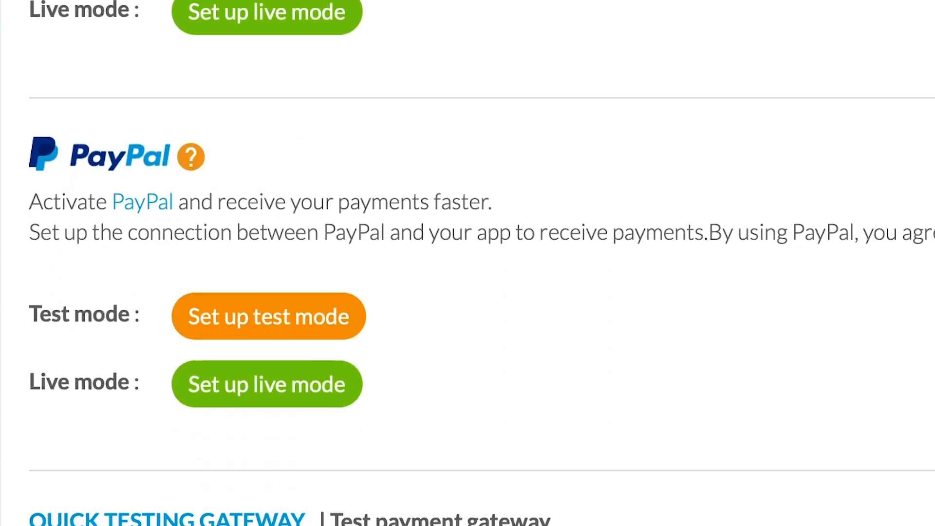
scroll(down, 3)
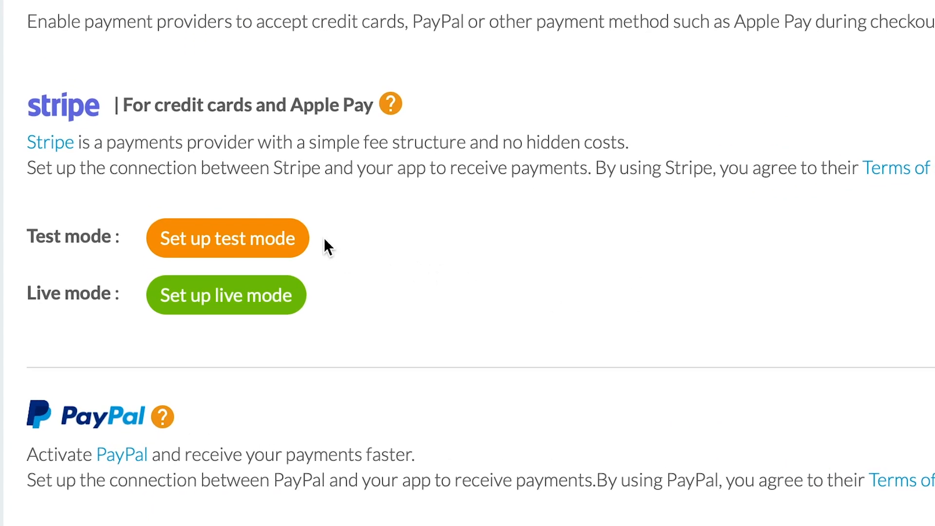
mouse_move(339, 315)
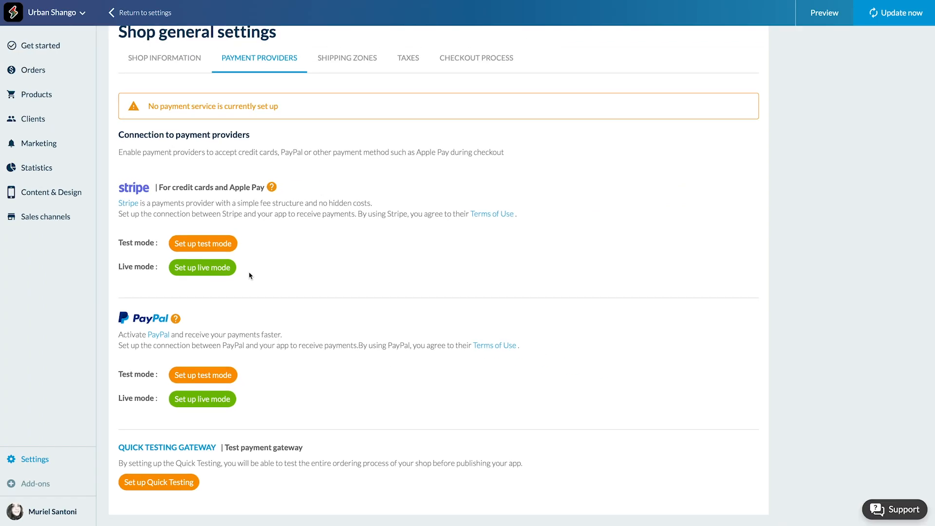
mouse_move(298, 265)
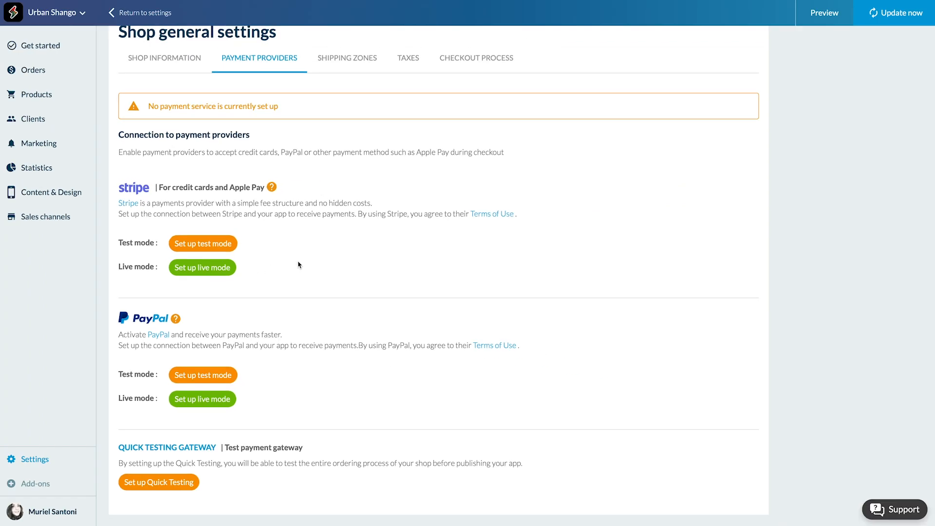
mouse_move(283, 260)
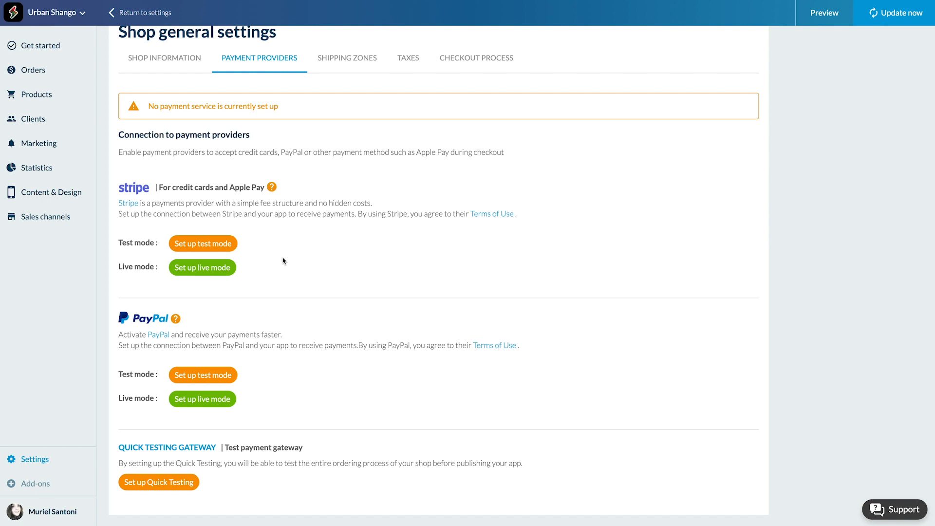
Launch Stripe's 'Set up live mode' so its setup page begins loading
click(202, 267)
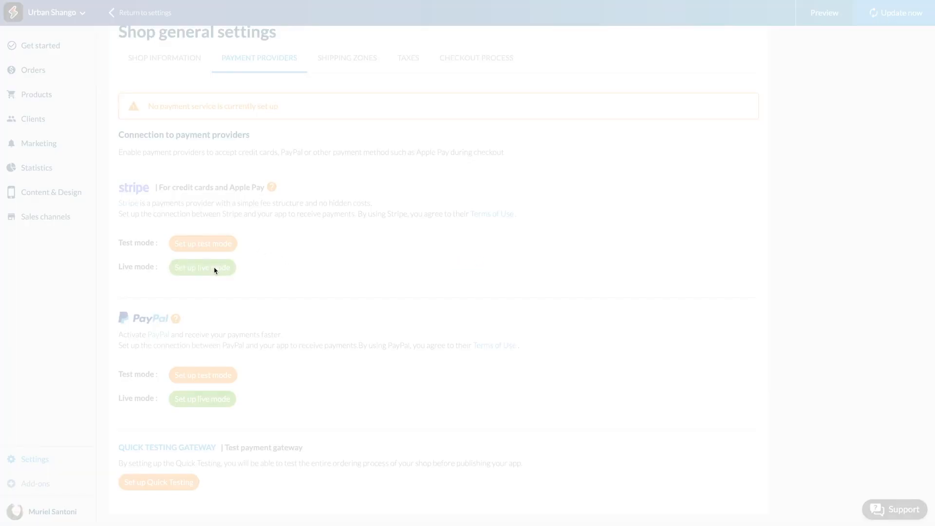
click(201, 267)
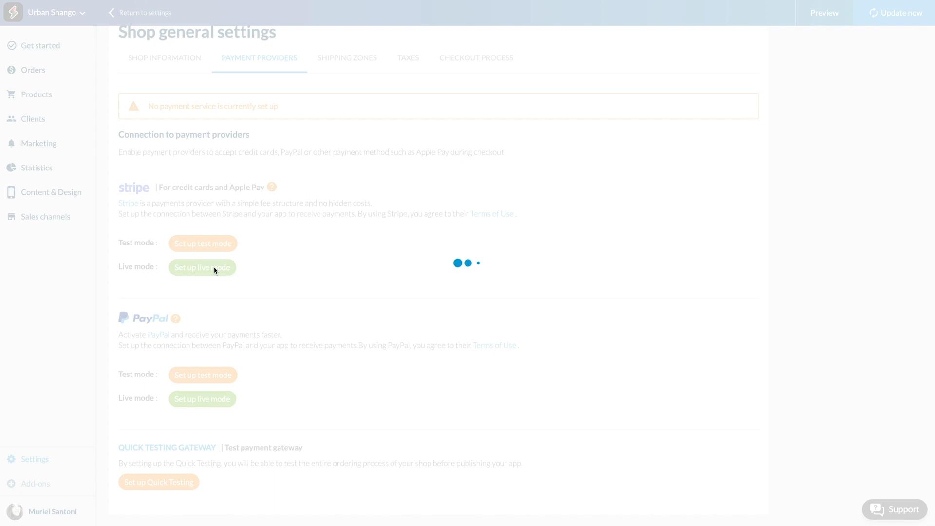